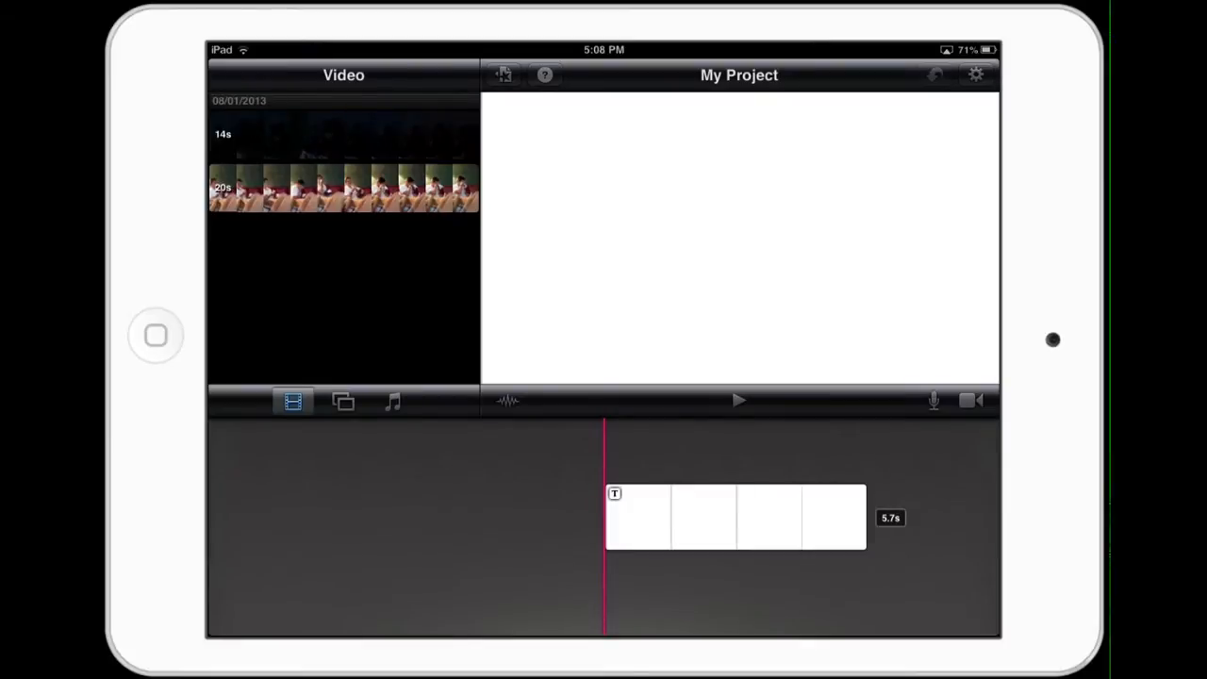
Step: Add the recorded video clip to the My Project timeline after the title clip
click(344, 134)
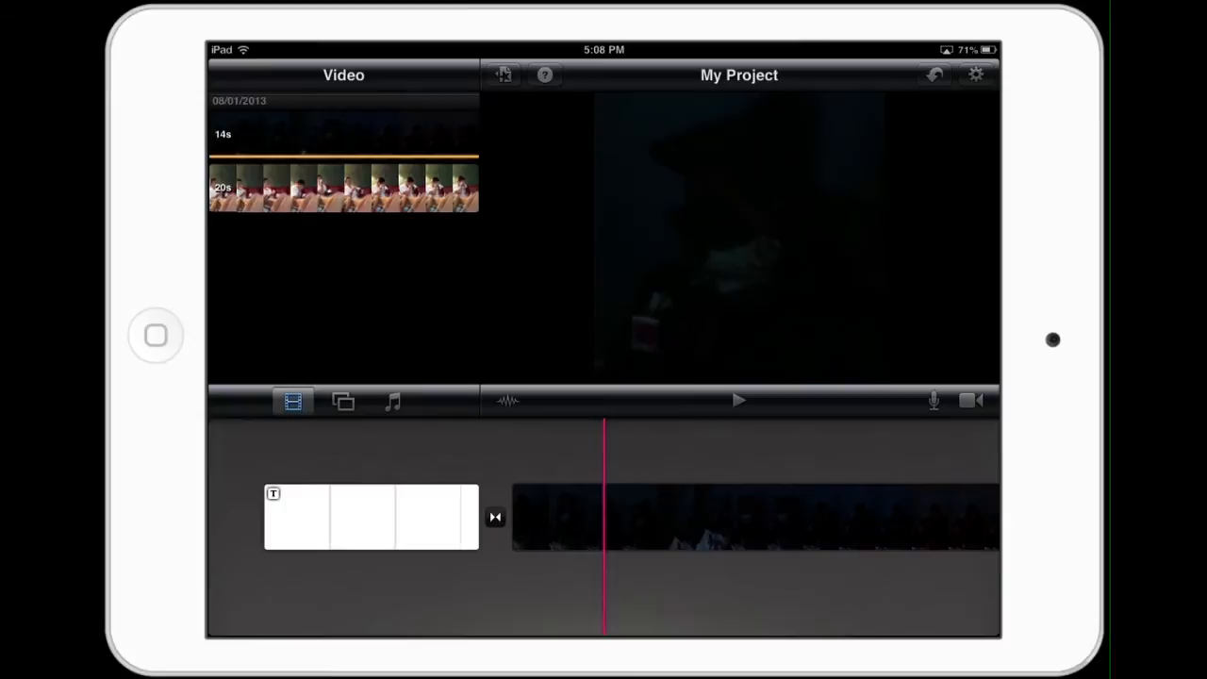
Step: Split the video clip at the playhead into a short first piece and a longer second piece
click(755, 517)
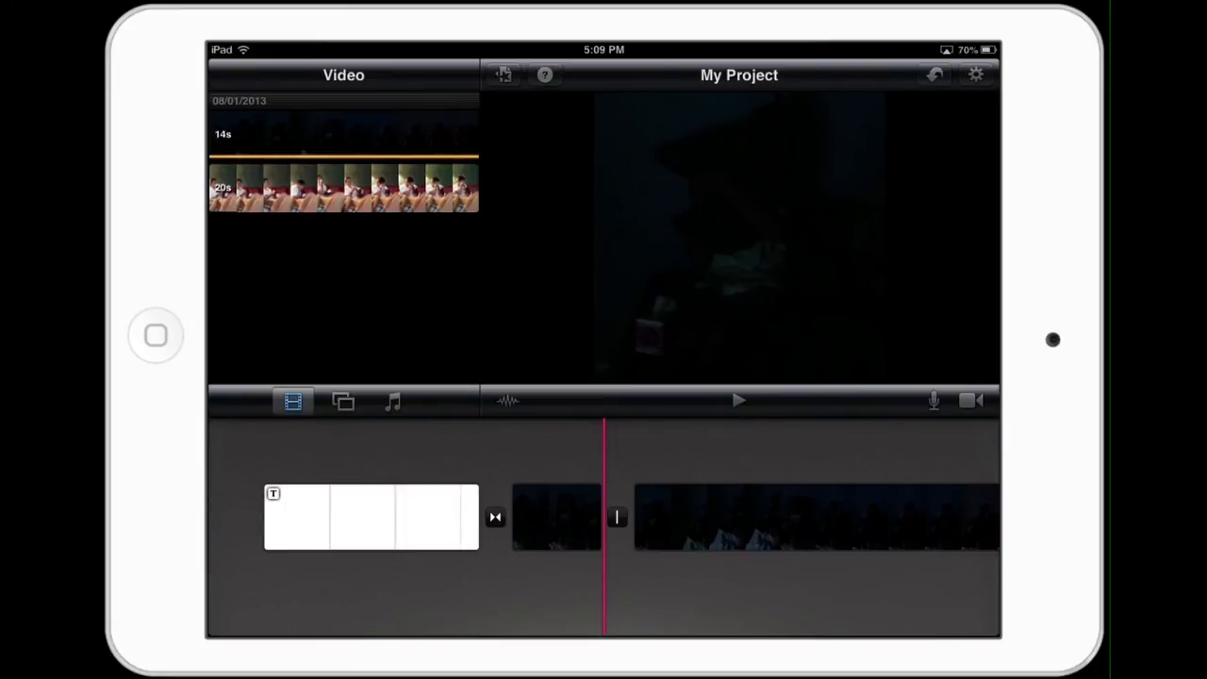
click(811, 517)
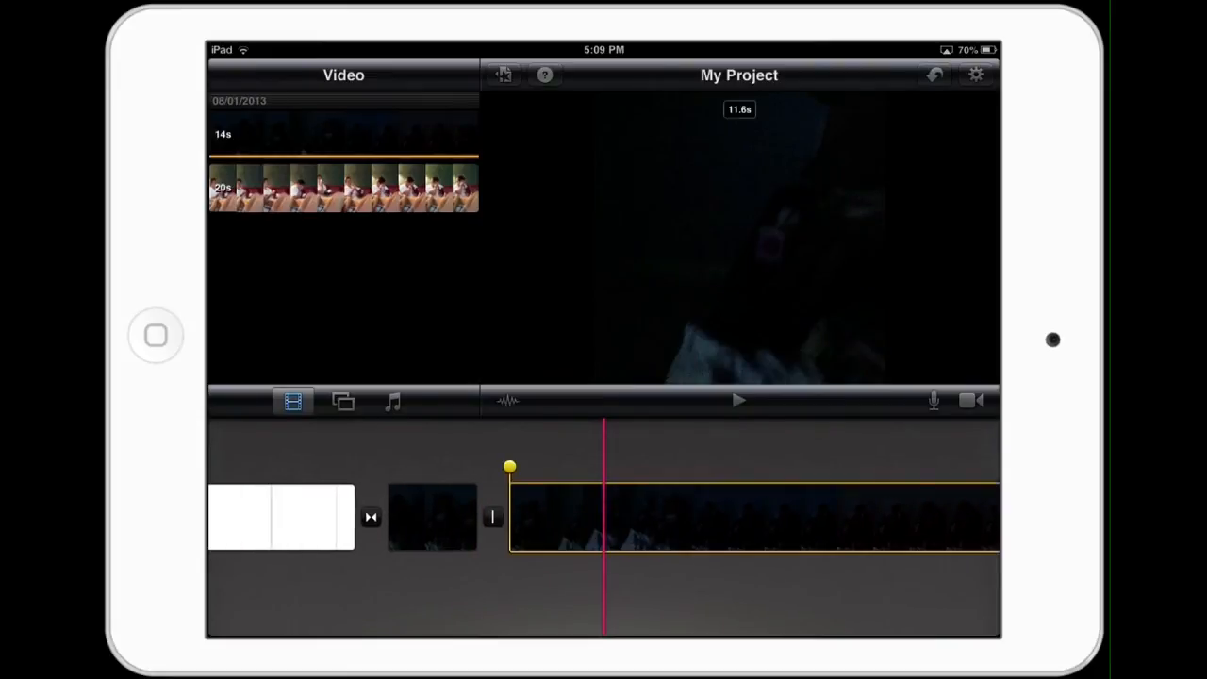